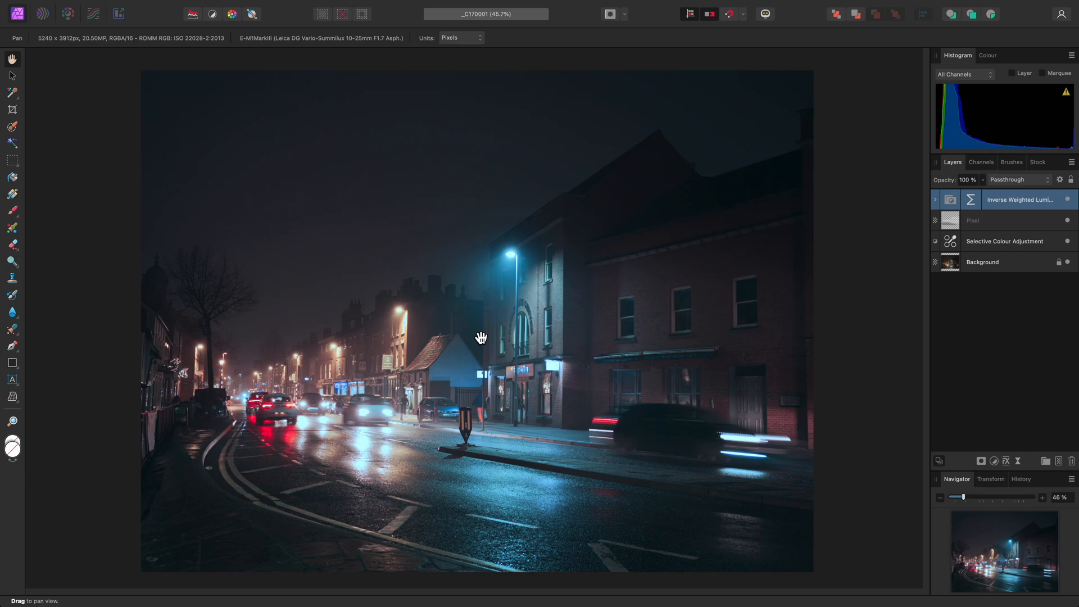
- Cycle the J healing group from Healing Brush through Red Eye Removal and back
{"action": "key", "text": "j"}
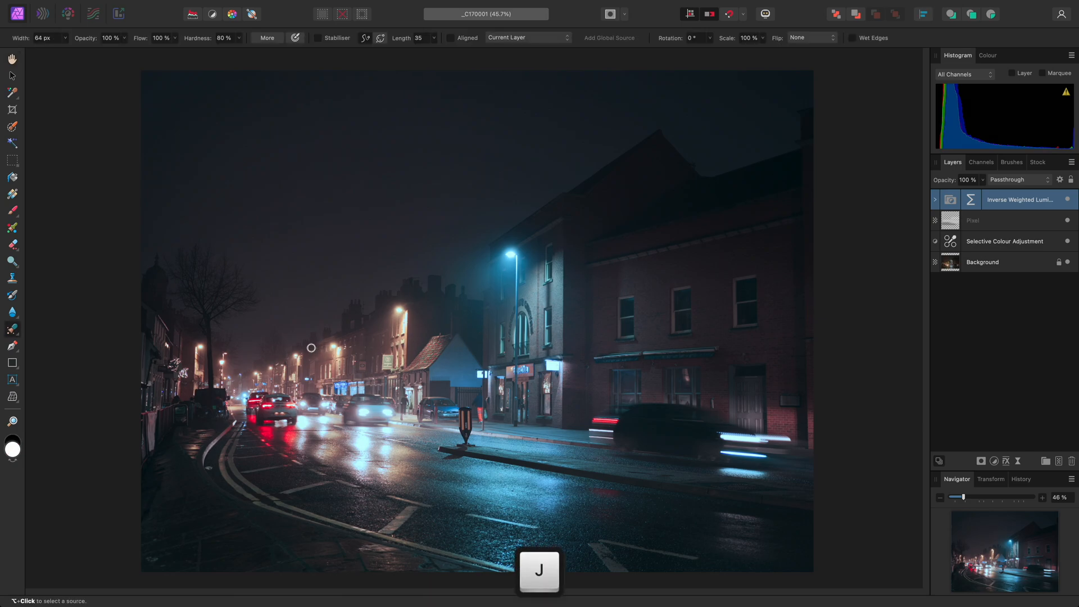
{"action": "mouse_move", "coordinate": [13, 330]}
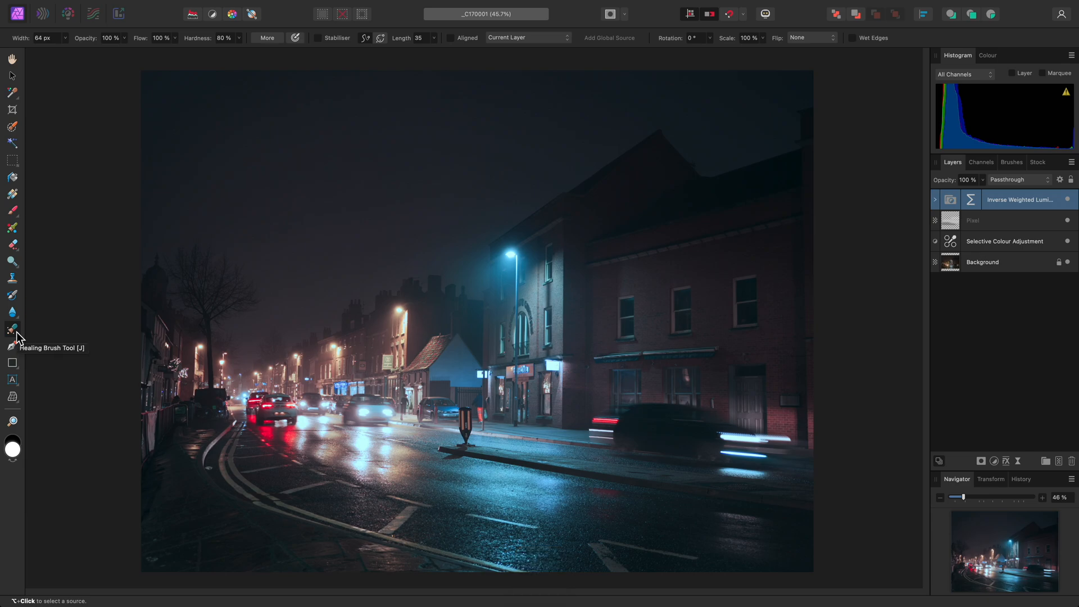
{"action": "mouse_move", "coordinate": [71, 333]}
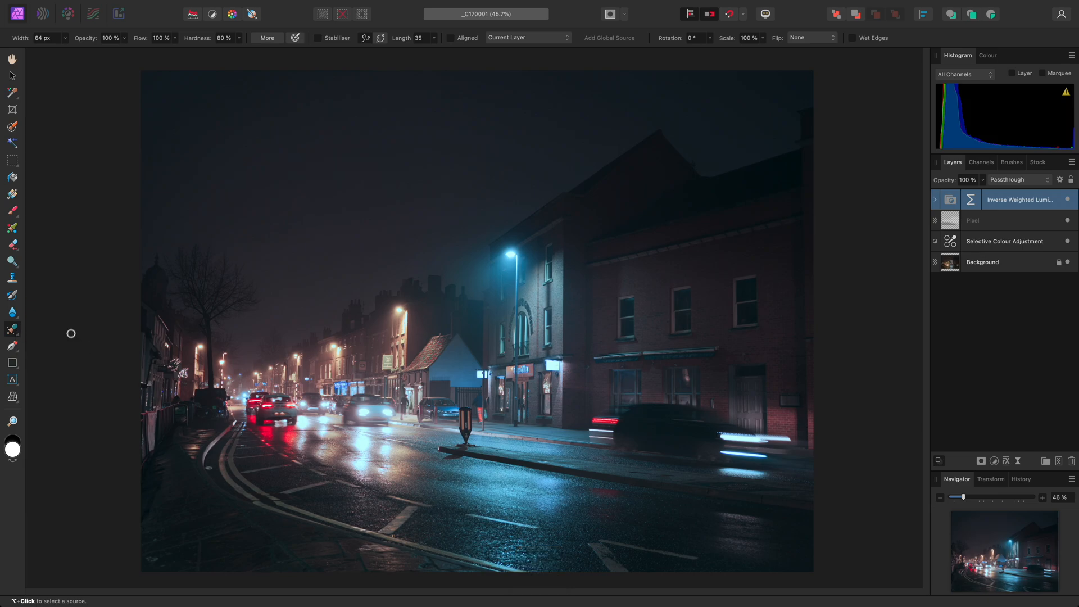
{"action": "key", "text": "j"}
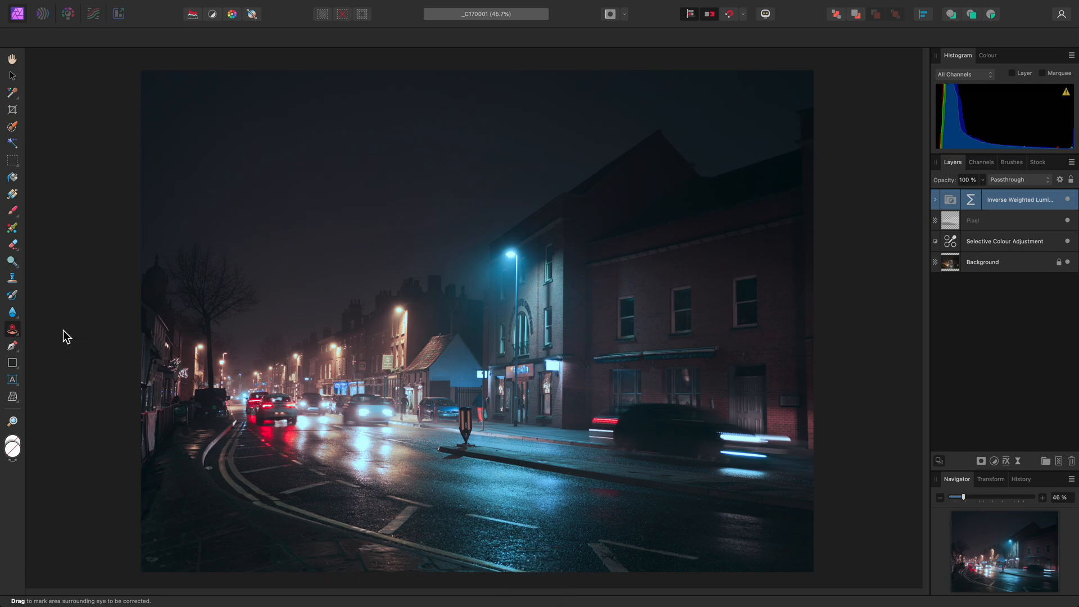
{"action": "key", "text": "j"}
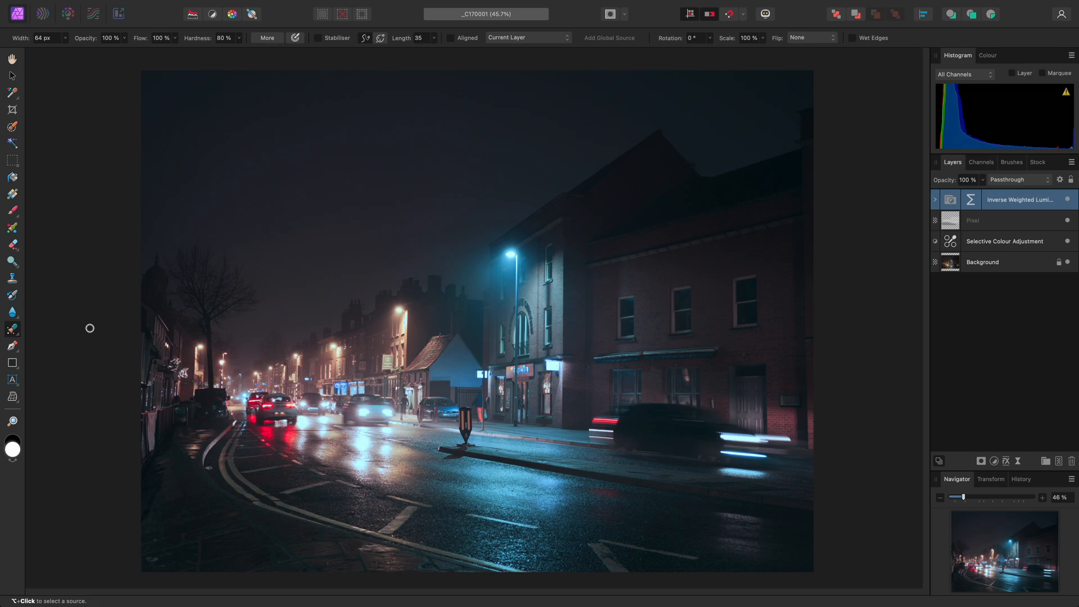
- Alternate between Paint Brush (B) and Healing Brush (J), ending on the Paint Brush
{"action": "key", "text": "b"}
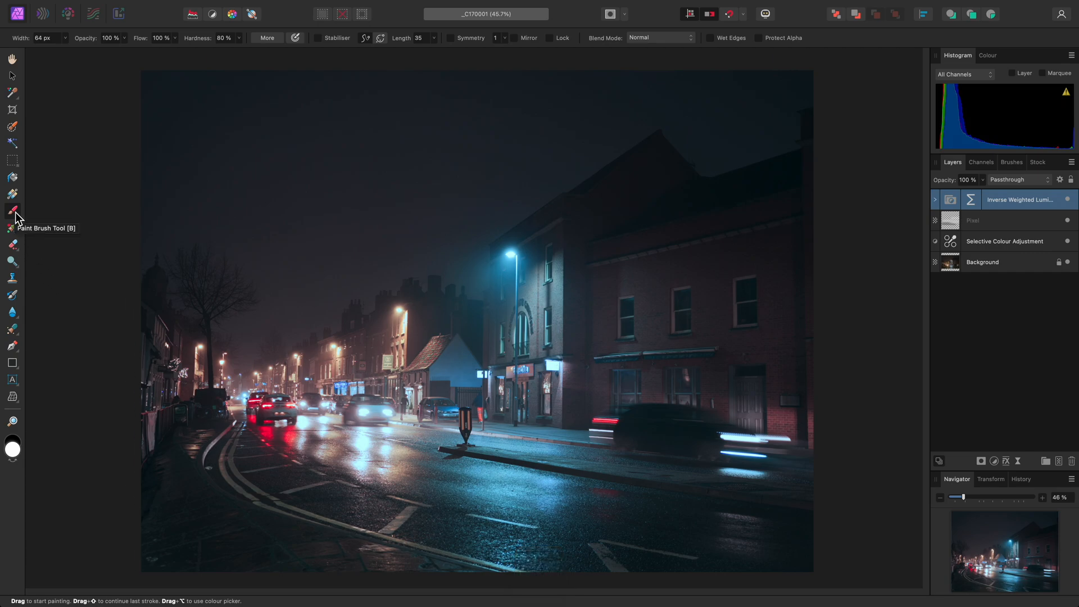
{"action": "key", "text": "b"}
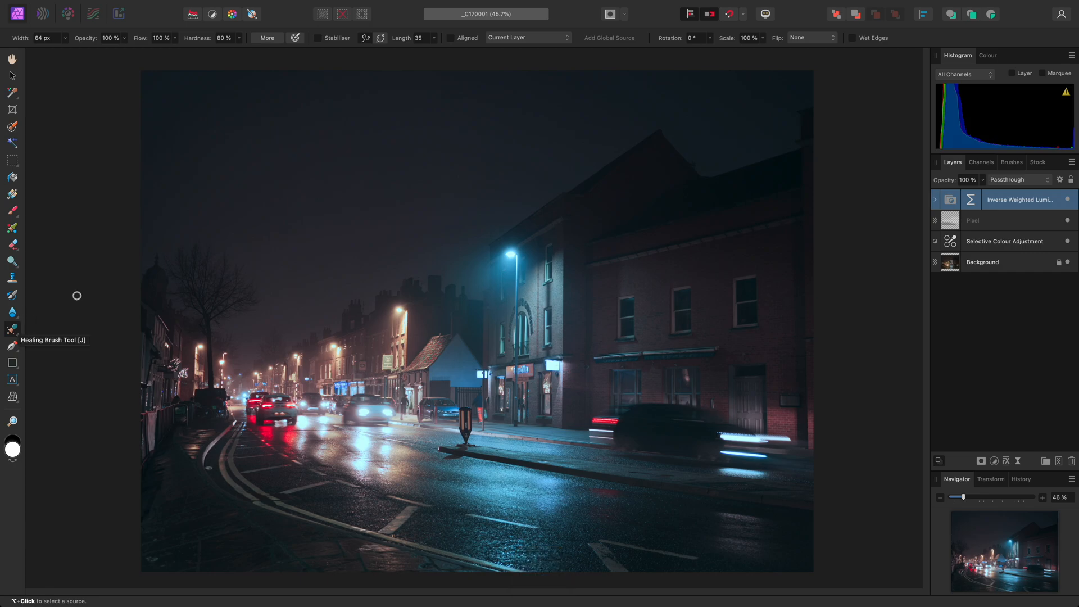
{"action": "mouse_move", "coordinate": [201, 262]}
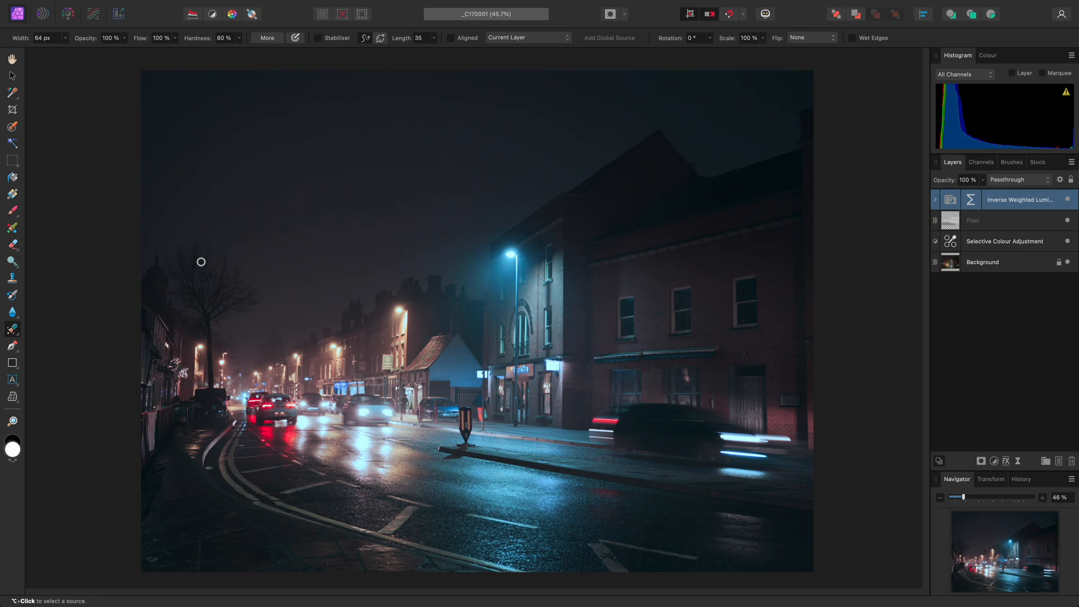
{"action": "key", "text": "b"}
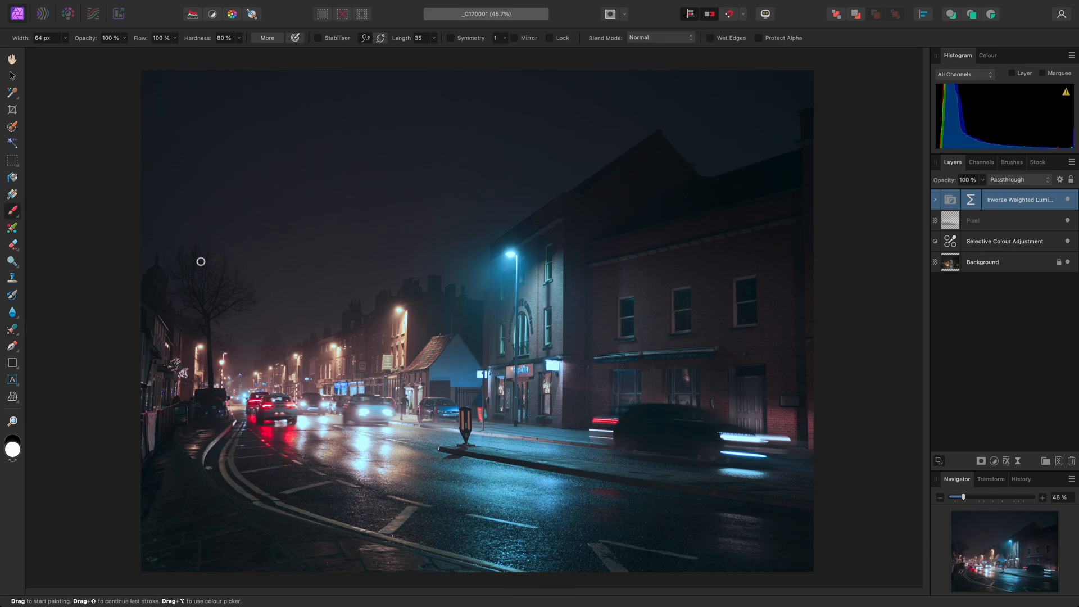
{"action": "key", "text": "h"}
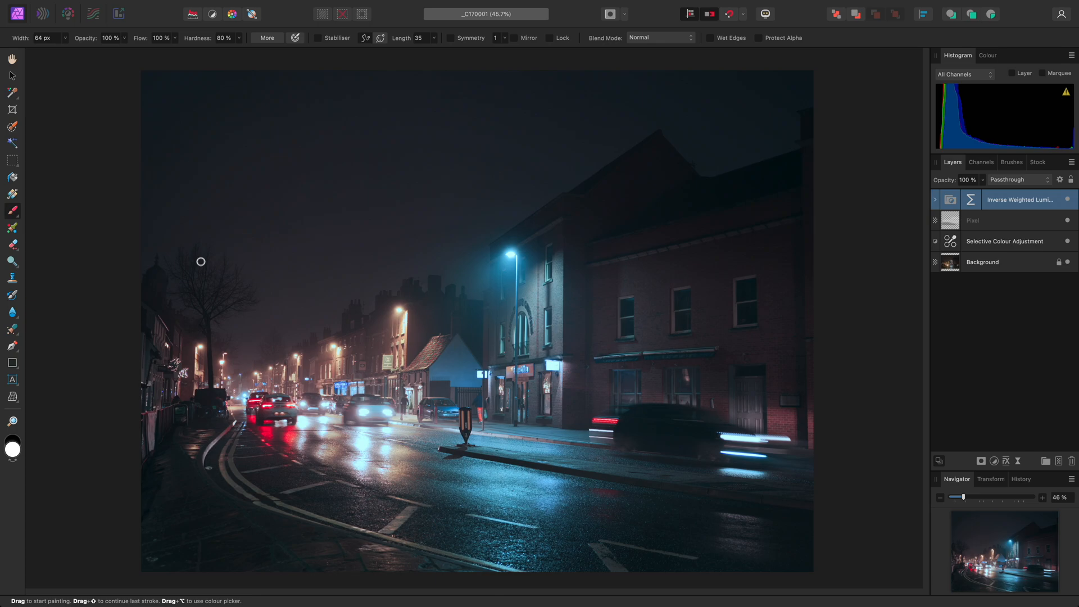
- Make the Rectangular Marquee Tool active with M
{"action": "key", "text": "m"}
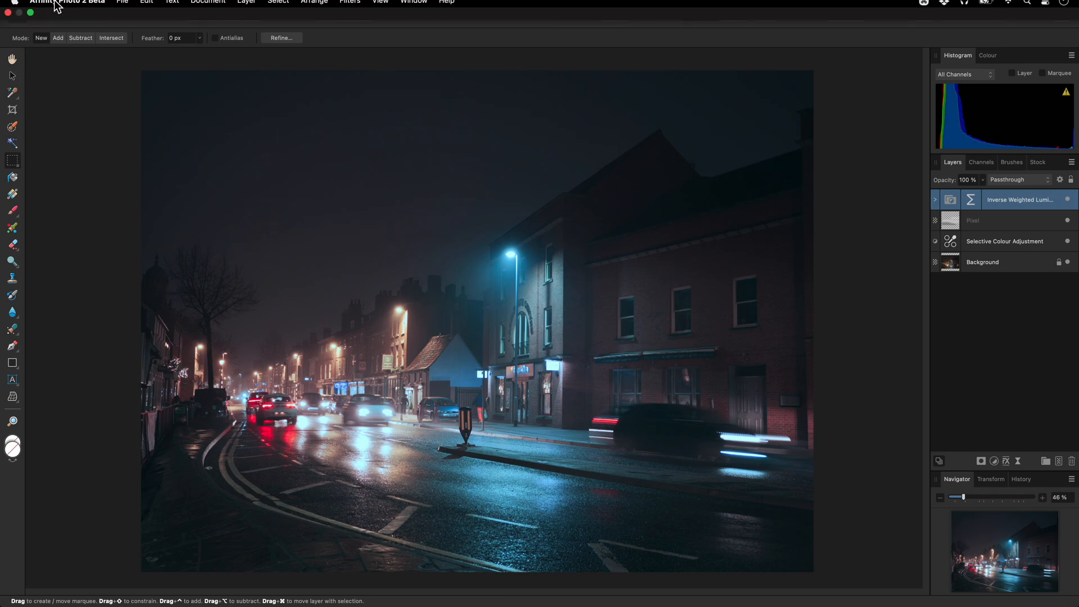
- In Preferences > Tools, tick 'Use ⇧ modifier to cycle tools' and close
{"action": "left_click", "coordinate": [66, 7]}
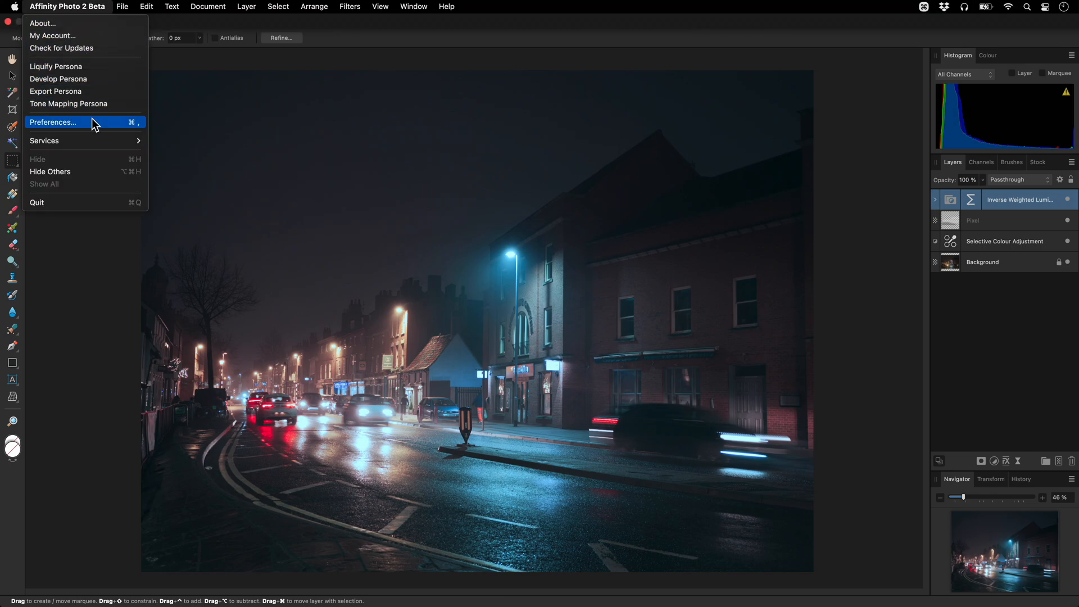
{"action": "mouse_move", "coordinate": [103, 17]}
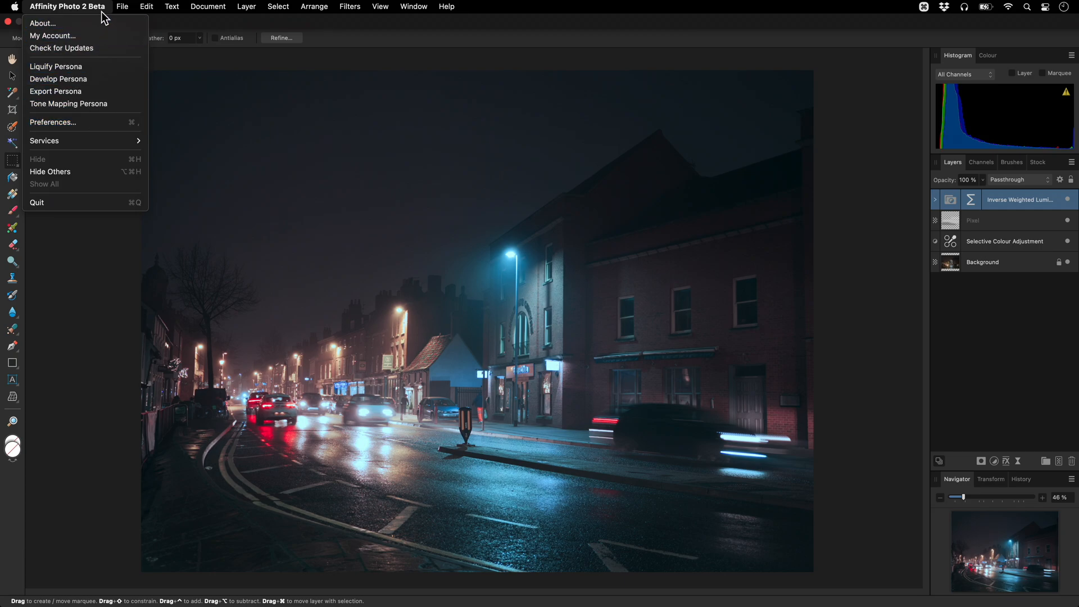
{"action": "left_click", "coordinate": [146, 7]}
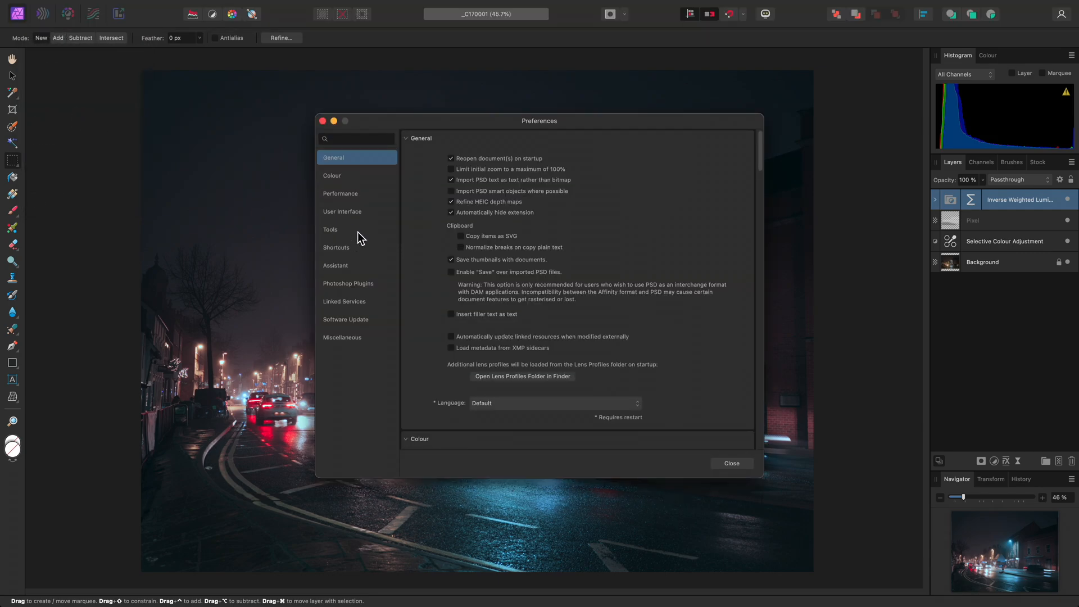
{"action": "left_click", "coordinate": [330, 229]}
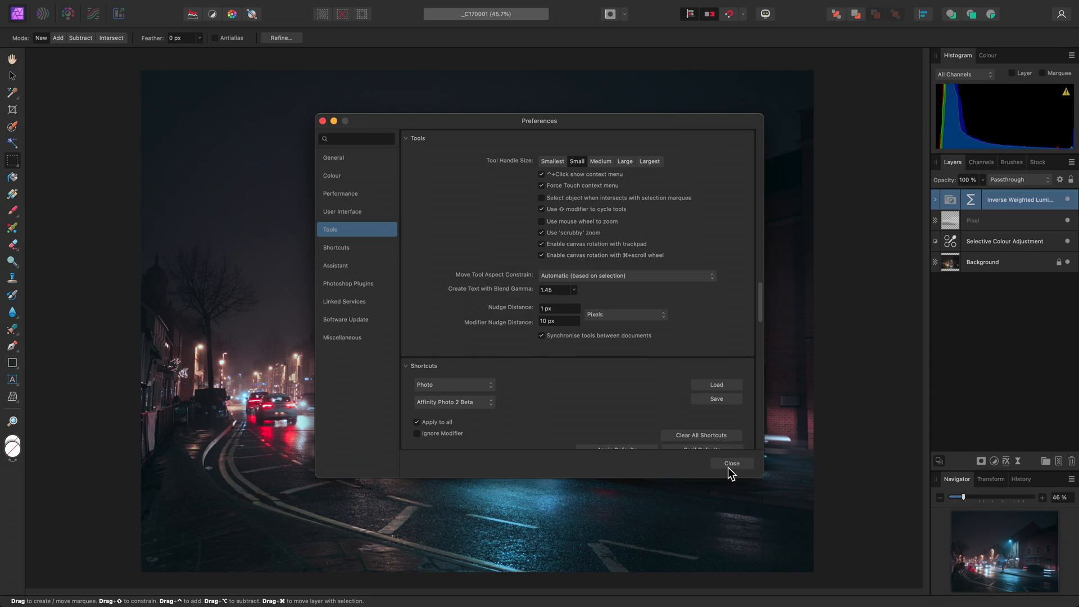
{"action": "left_click", "coordinate": [730, 463]}
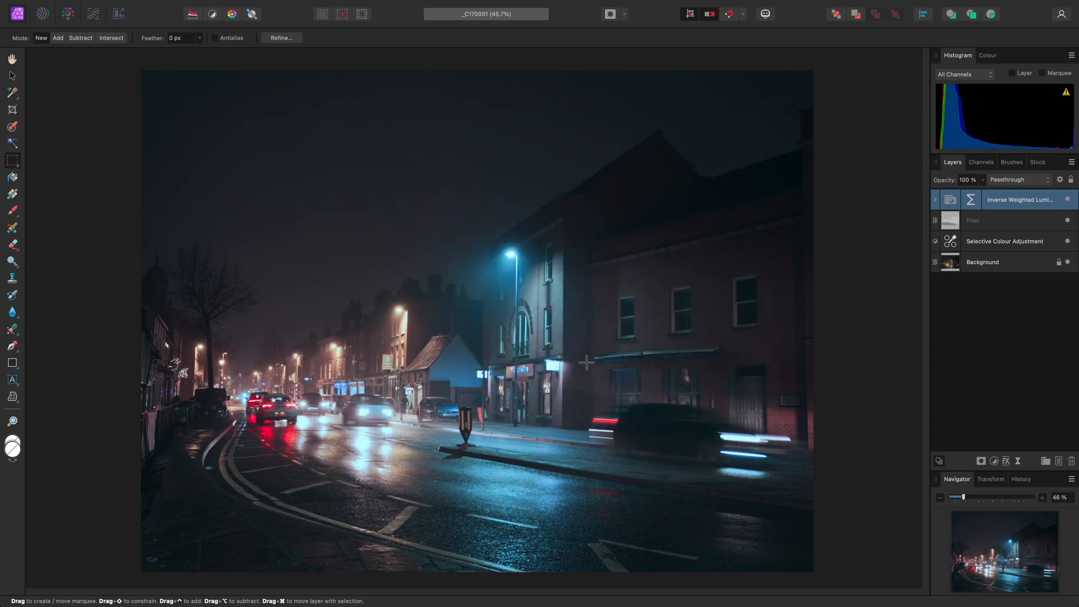
- Verify M no longer cycles, reach Elliptical Marquee with Shift+M, then Healing Brush with J
{"action": "key", "text": "m"}
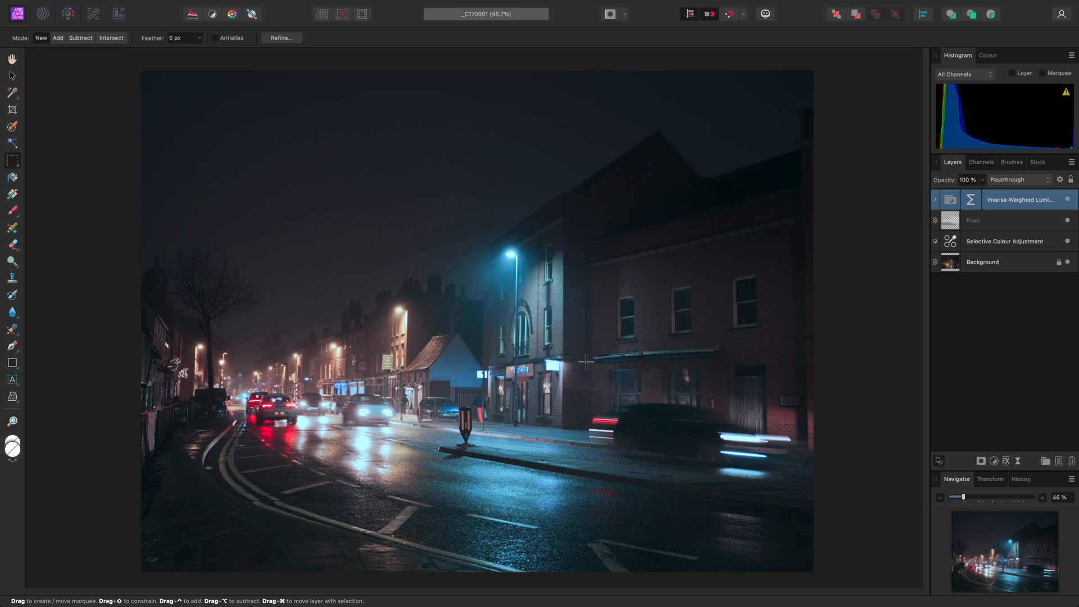
{"action": "key", "text": "shift+m"}
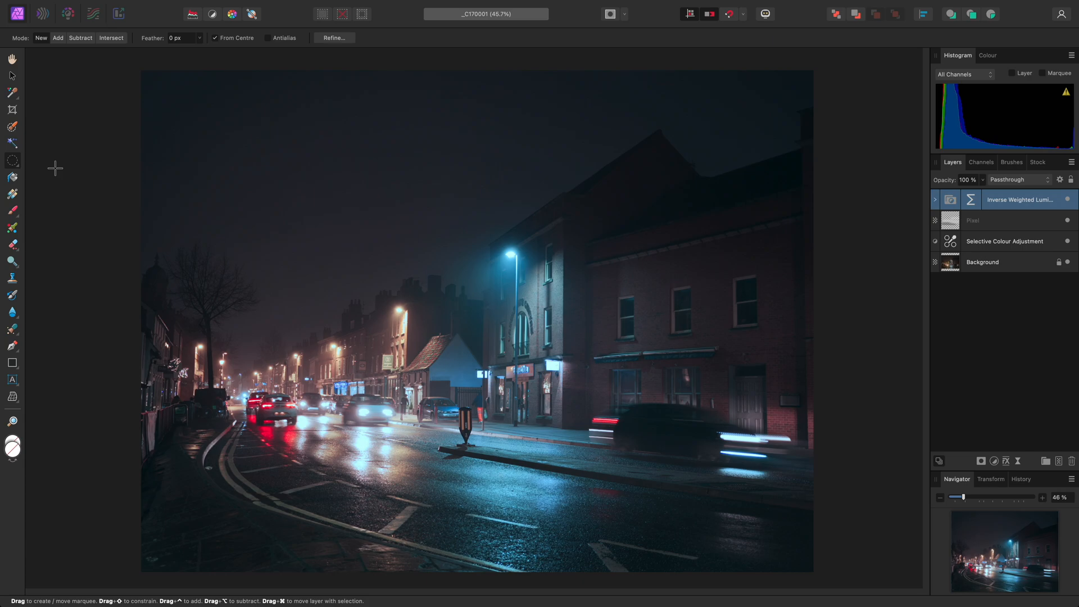
{"action": "key", "text": "j"}
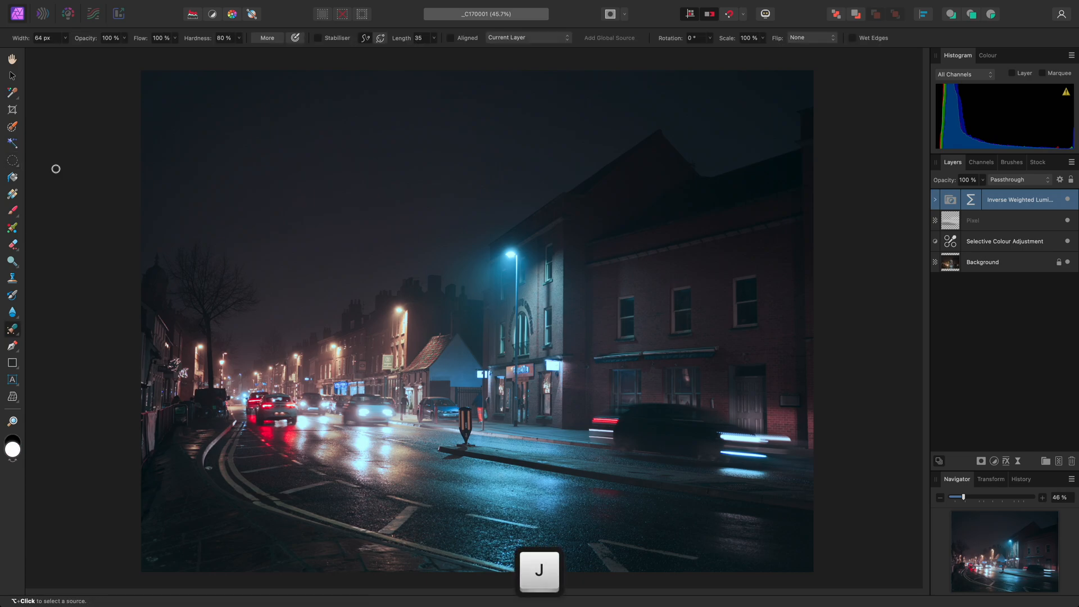